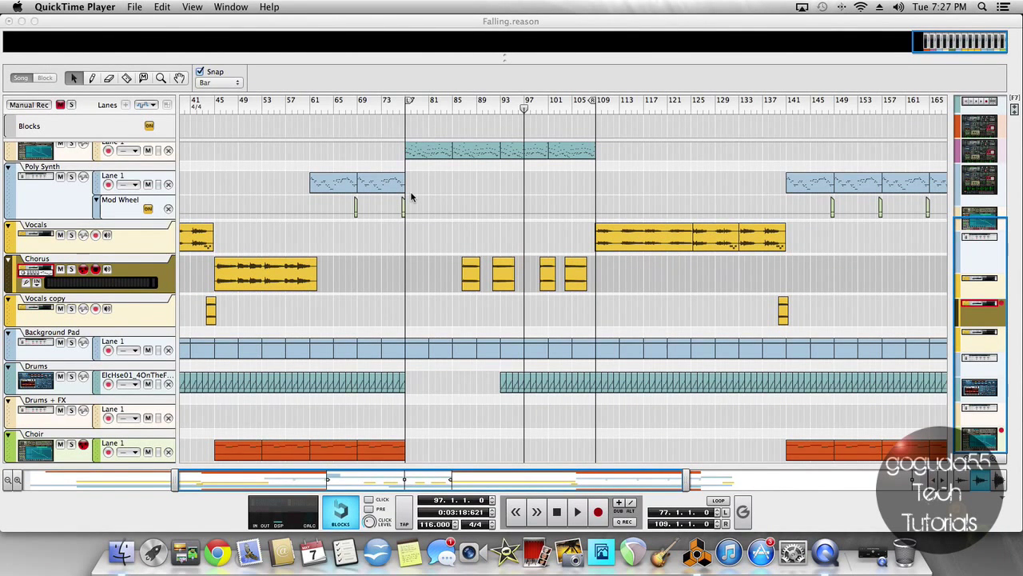
mouse_move(528, 280)
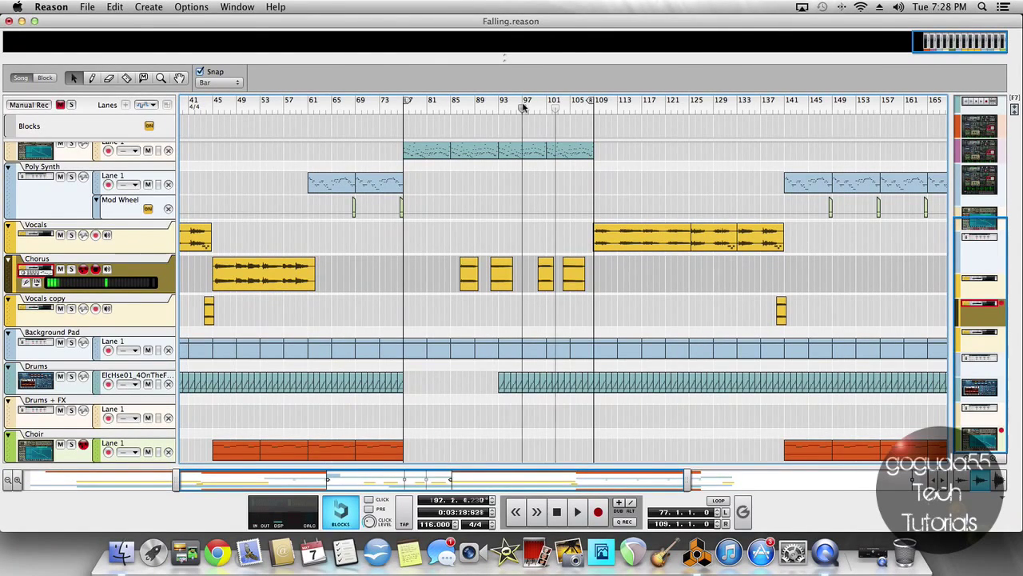
Step: Stop playback and keep the Chorus track's algorithm on Vocal
click(522, 108)
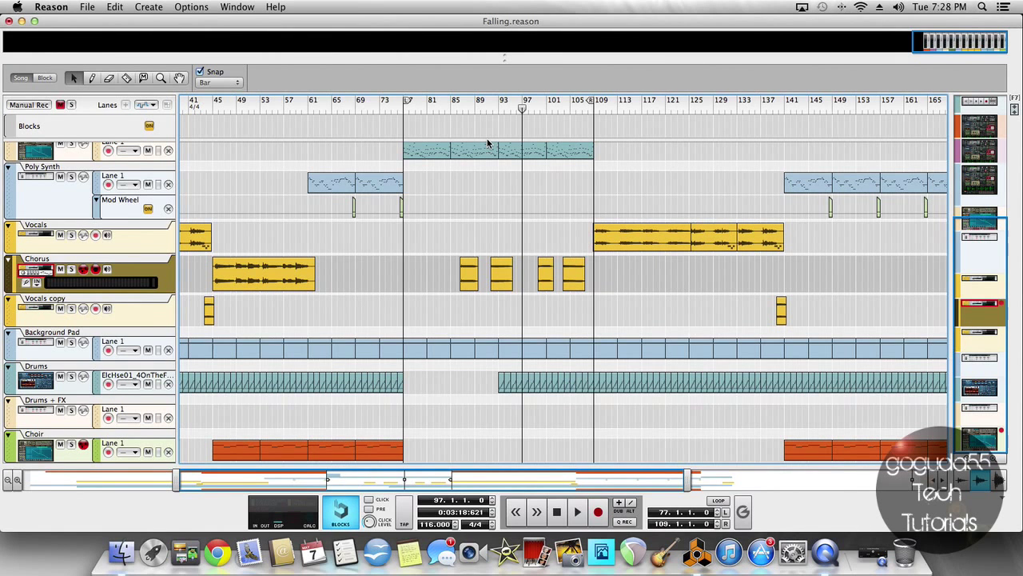
mouse_move(466, 253)
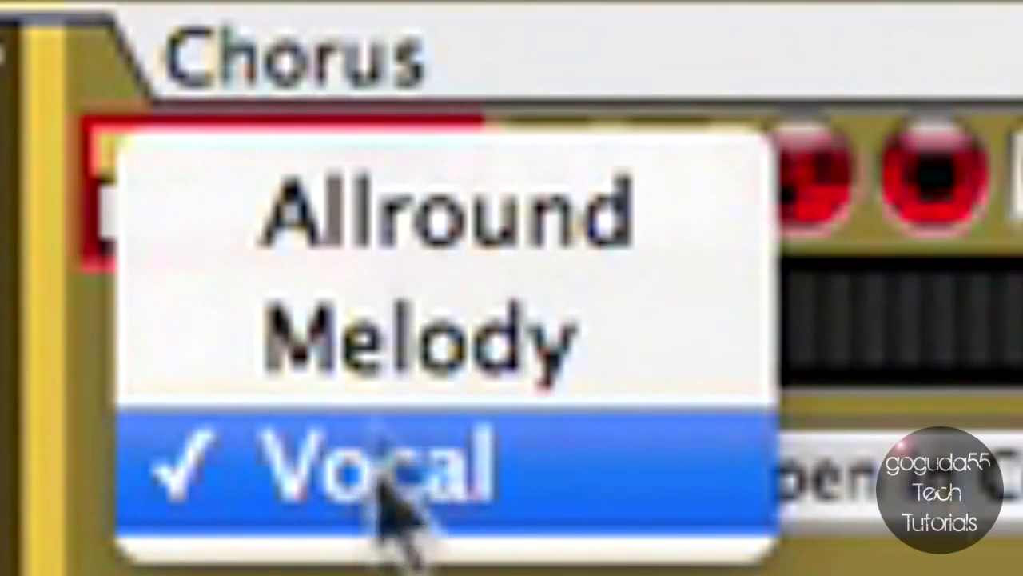
mouse_move(440, 216)
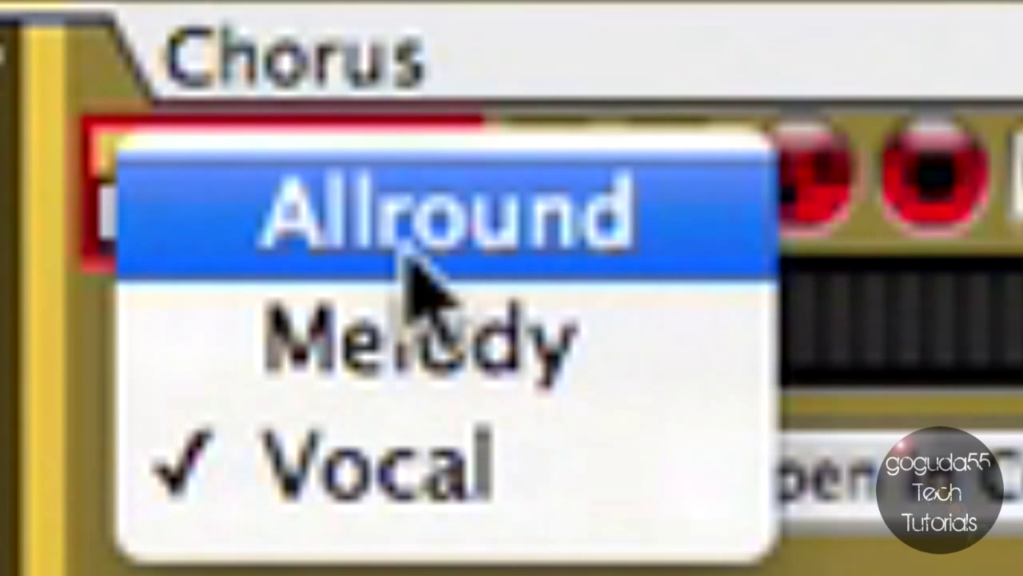
mouse_move(448, 479)
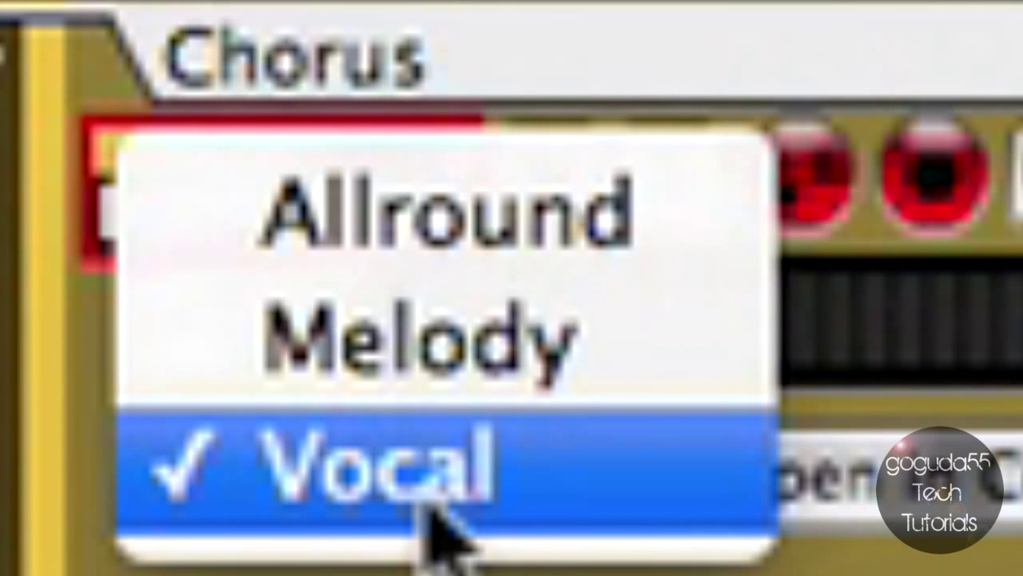
click(351, 468)
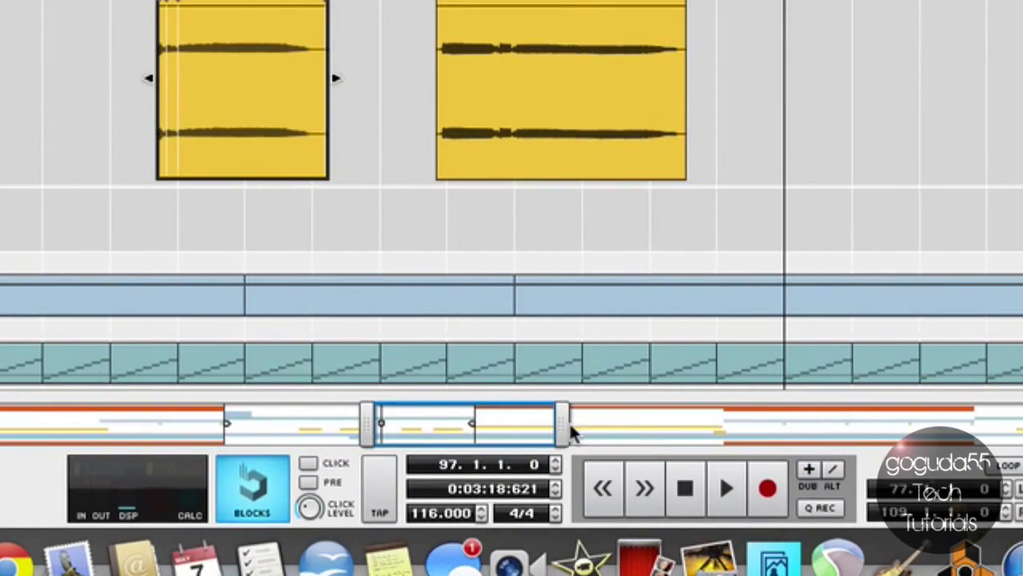
Step: Zoom in on the chorus bars and drag the Chorus slice marker onto the late word's onset
drag(544, 422, 383, 422)
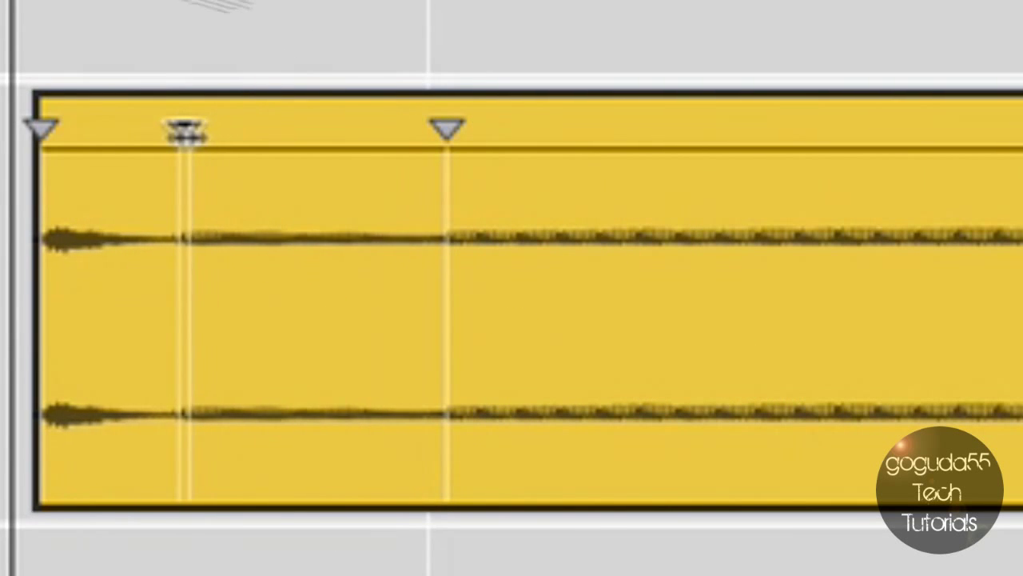
drag(188, 132, 160, 135)
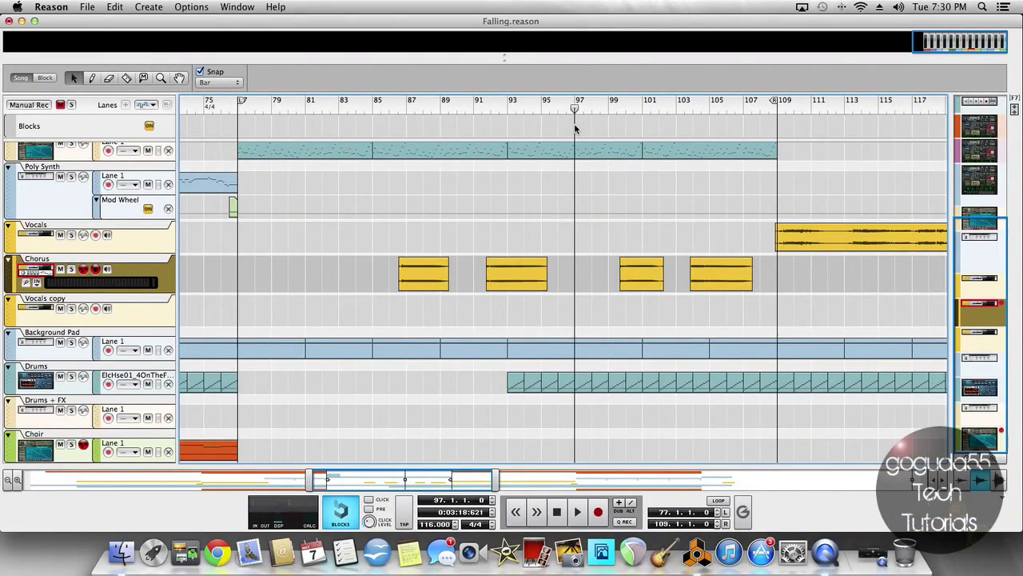
Step: Start playback from bar 97 to hear the corrected Chorus track
click(577, 512)
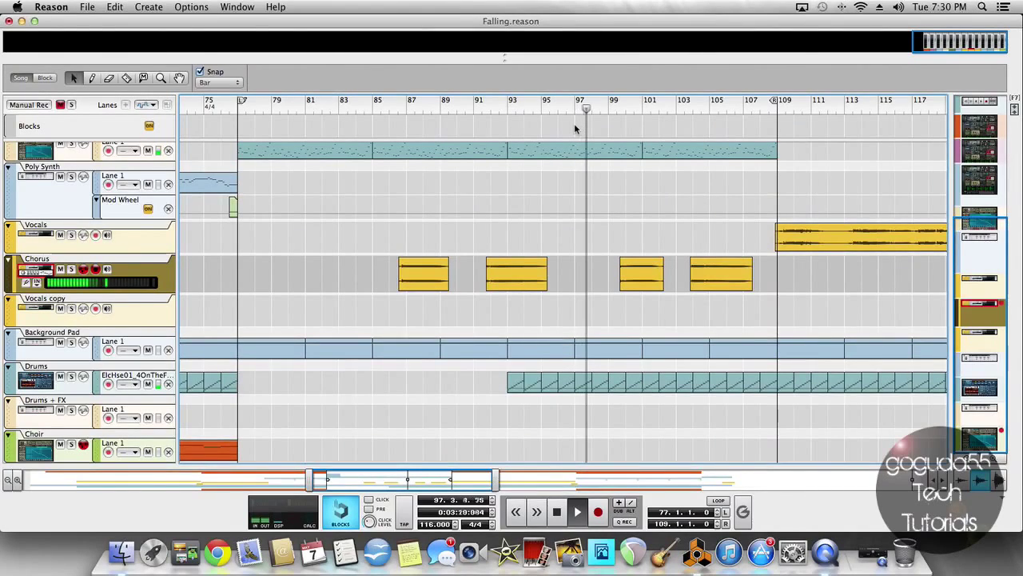